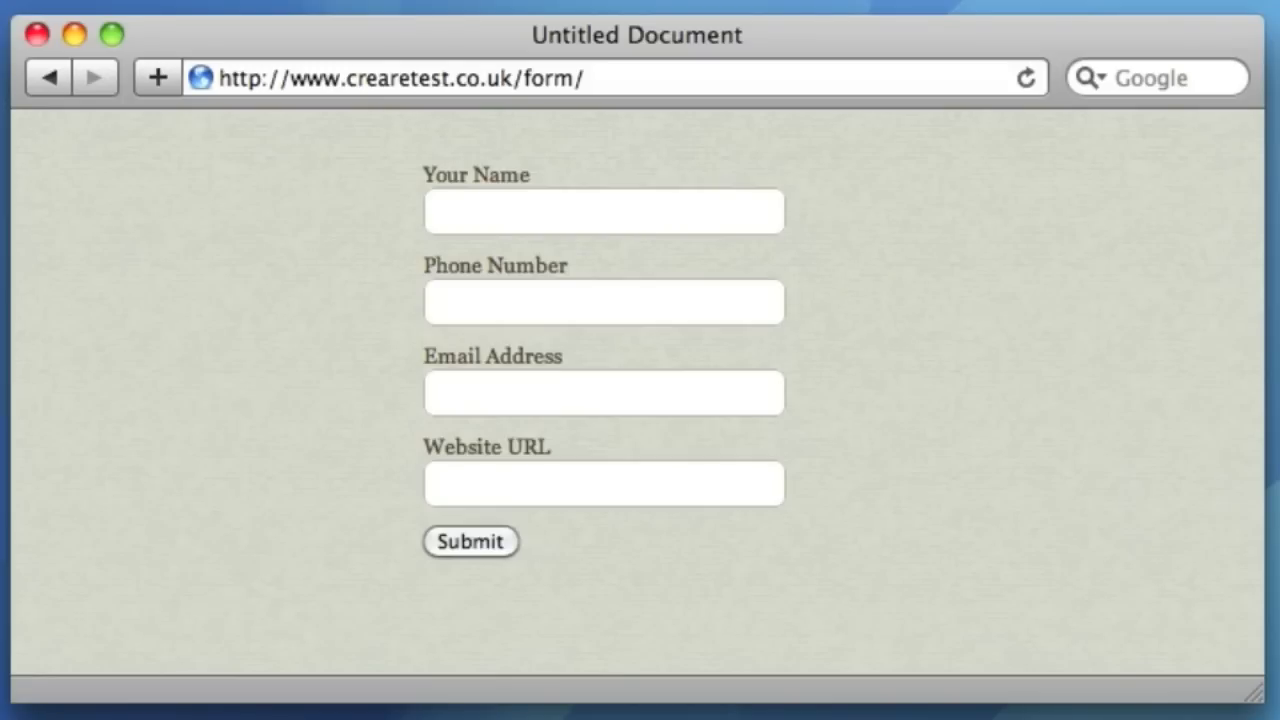
pyautogui.moveTo(862, 305)
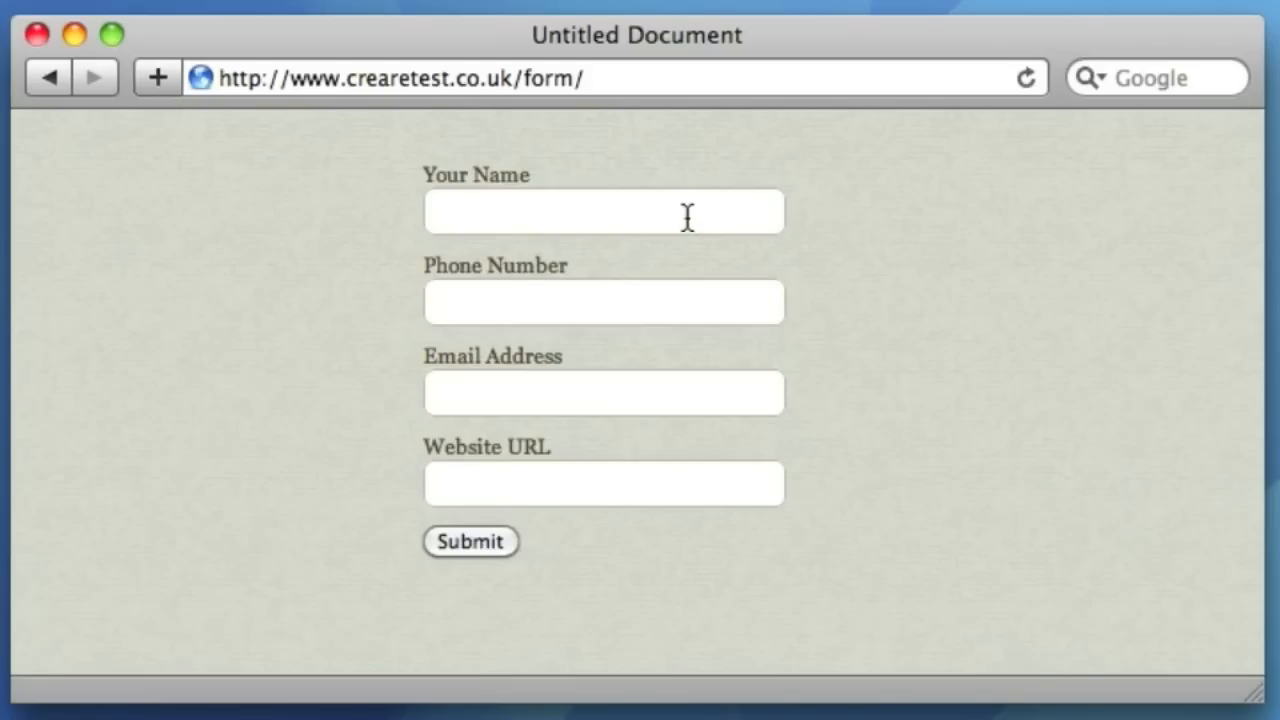
# - Focus the Your Name and Phone Number fields, then scroll through index.php's form markup
pyautogui.click(604, 302)
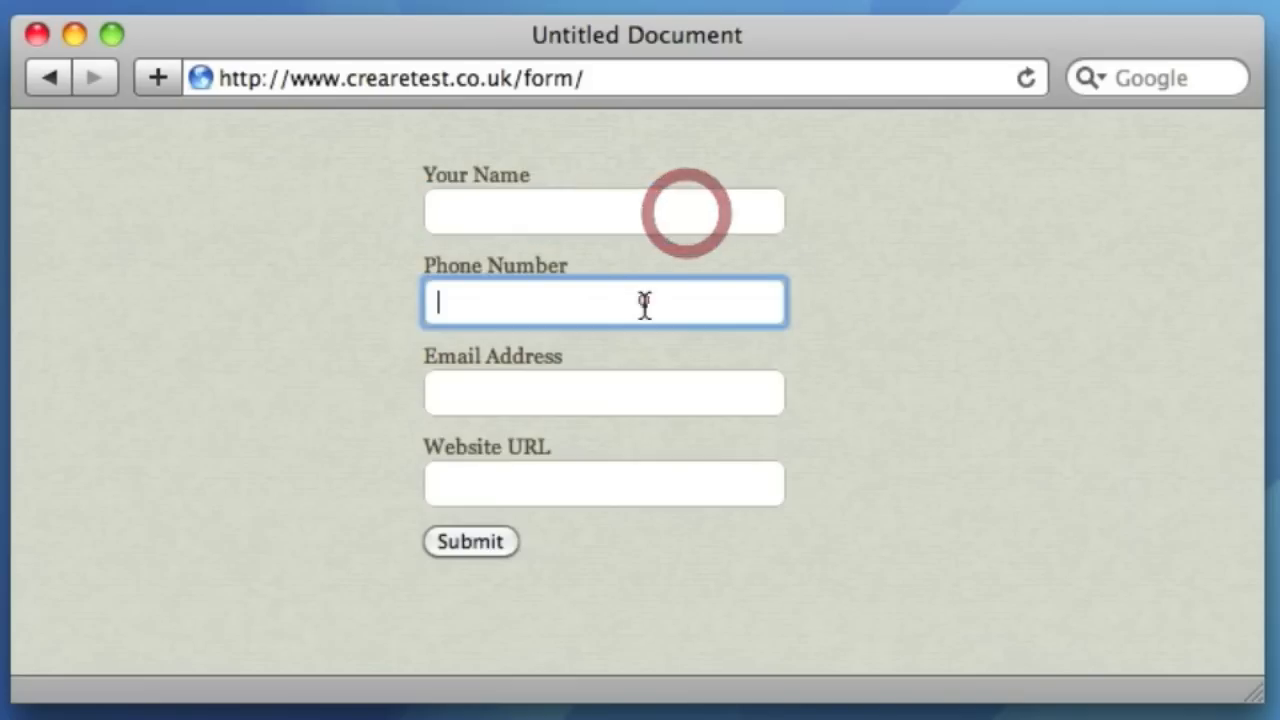
pyautogui.click(604, 483)
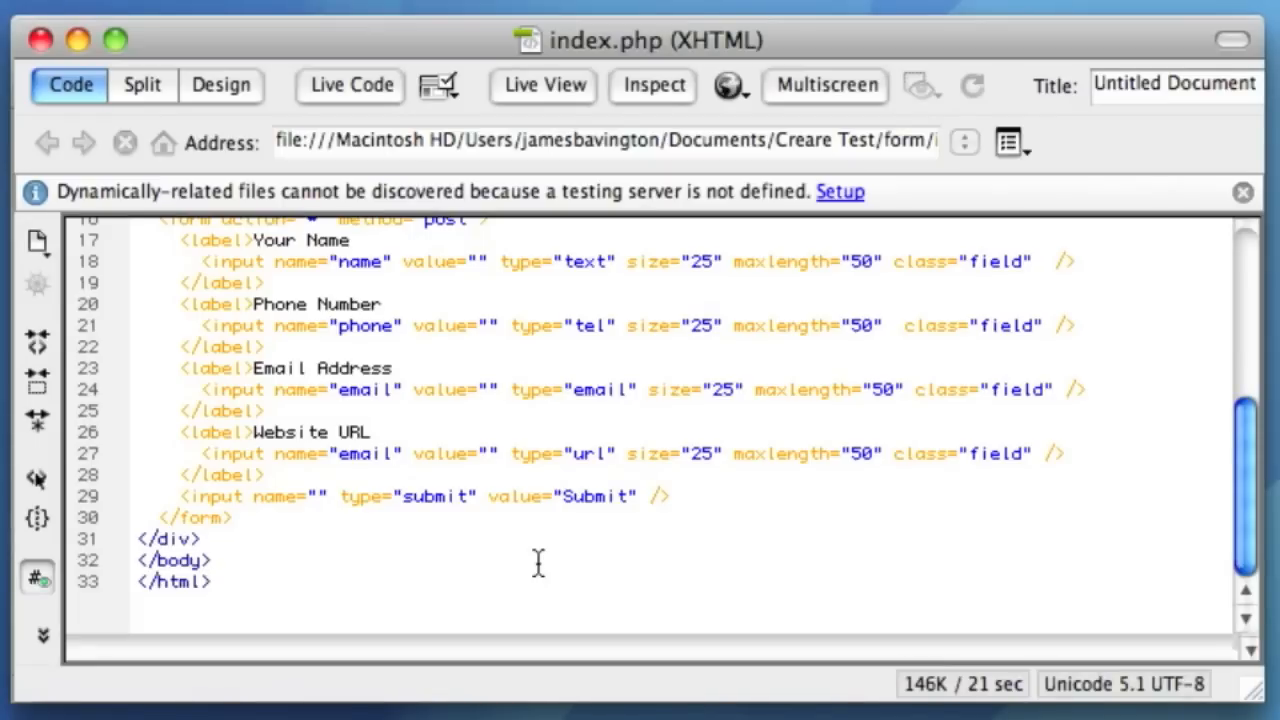
pyautogui.scroll(3)
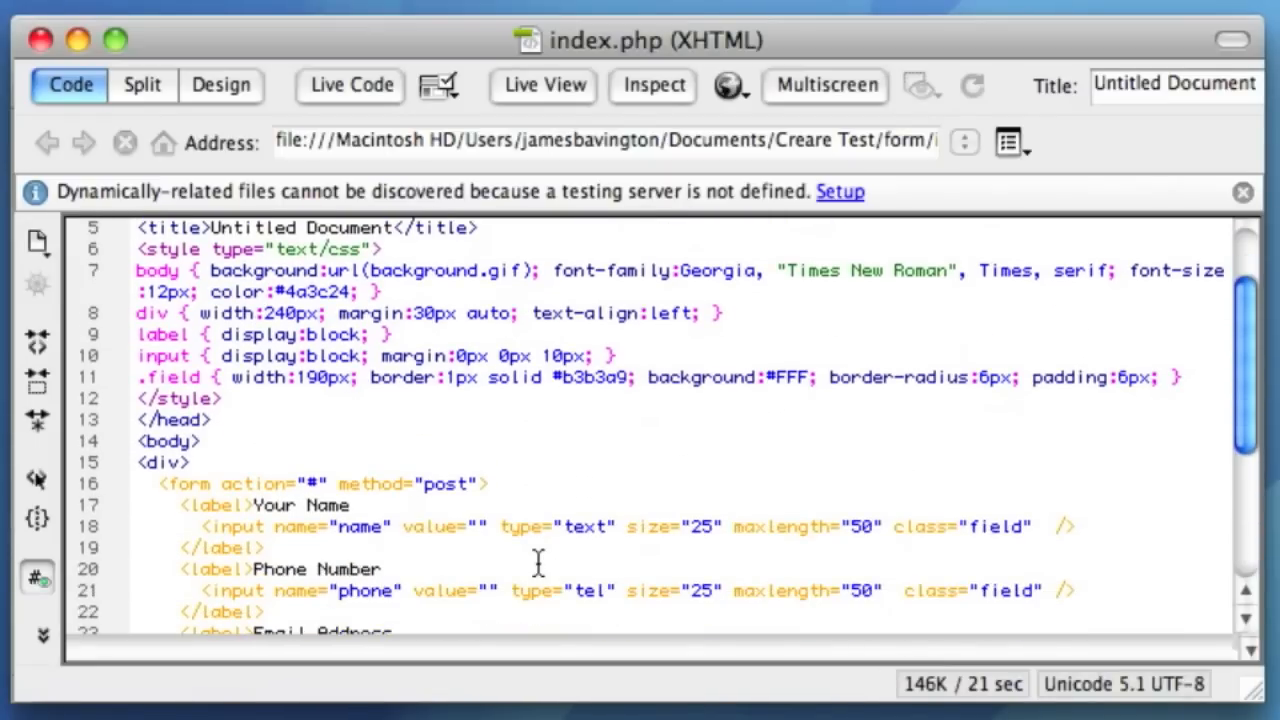
pyautogui.scroll(-3)
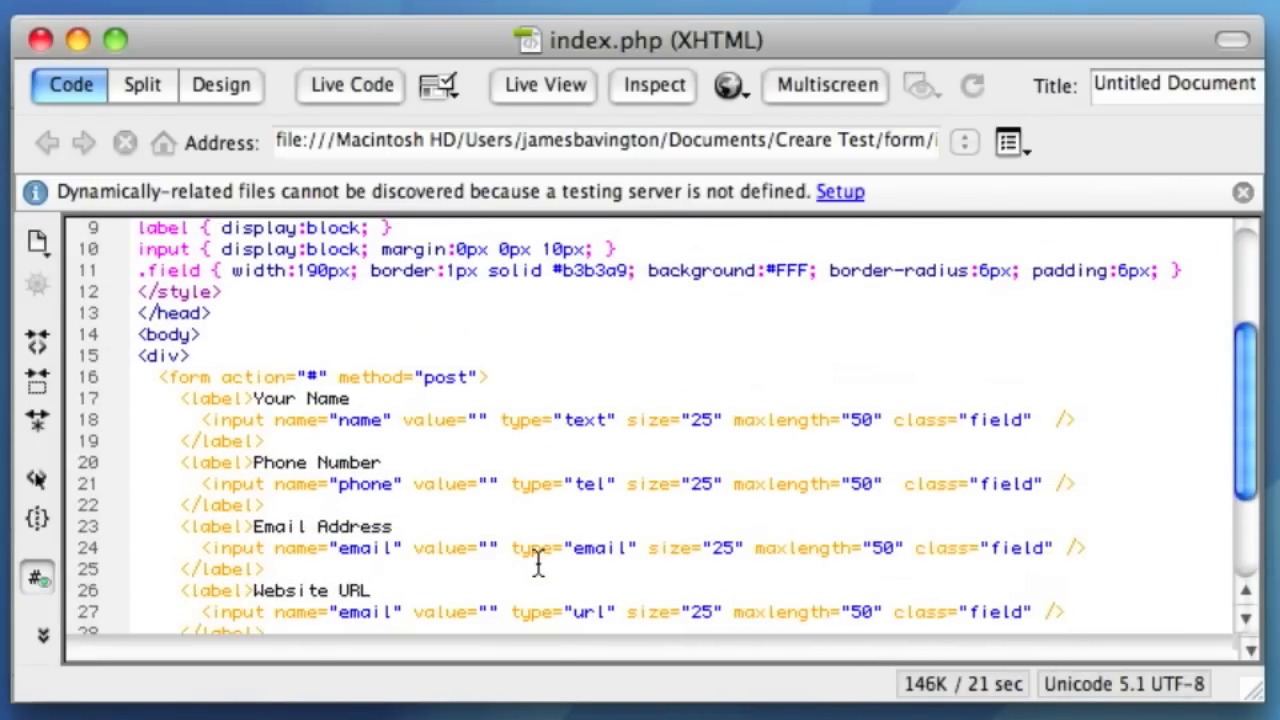
pyautogui.scroll(-3)
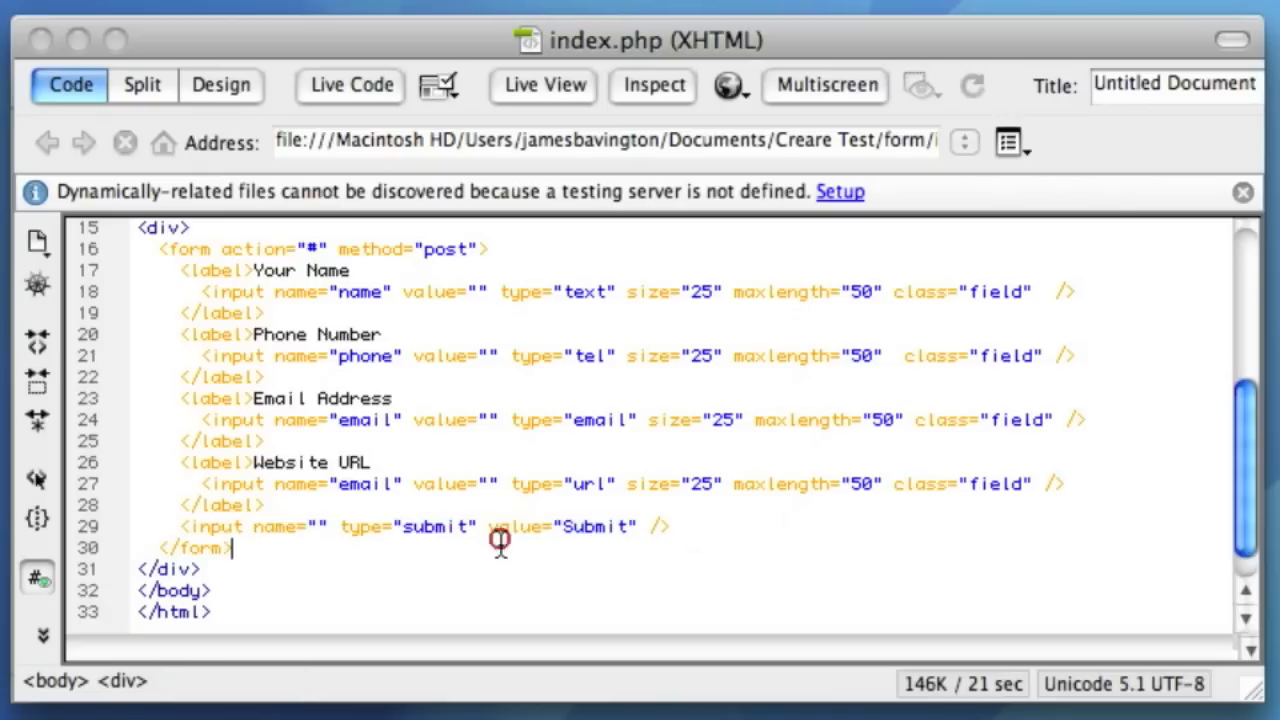
# - Change the submit input to type="image" with src pointing to submit-up.gif from the form folder
pyautogui.click(475, 527)
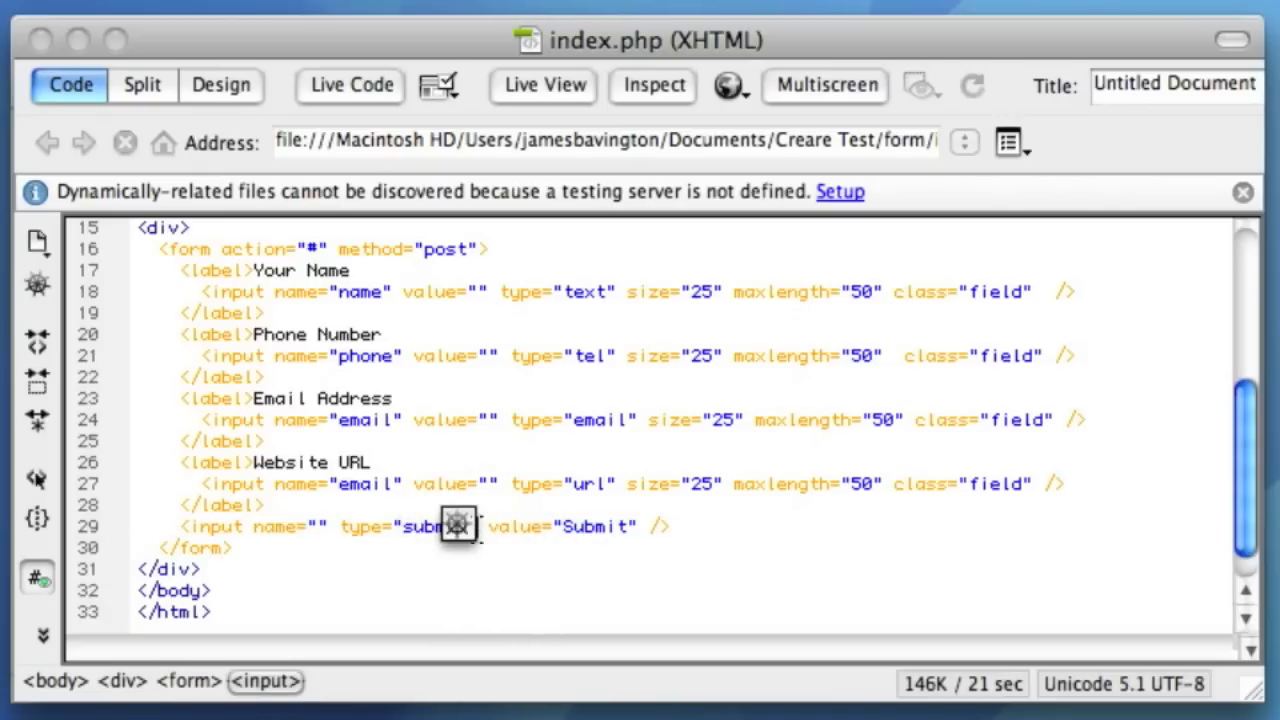
pyautogui.click(475, 526)
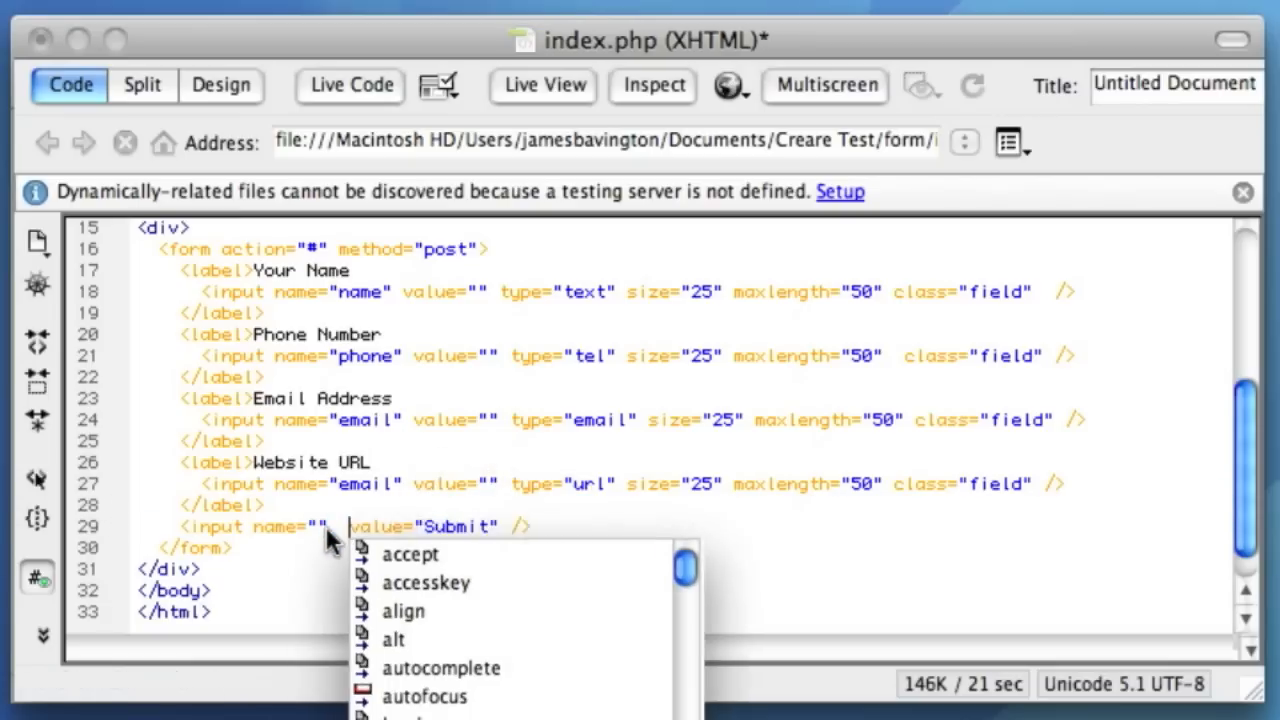
pyautogui.write('type="image')
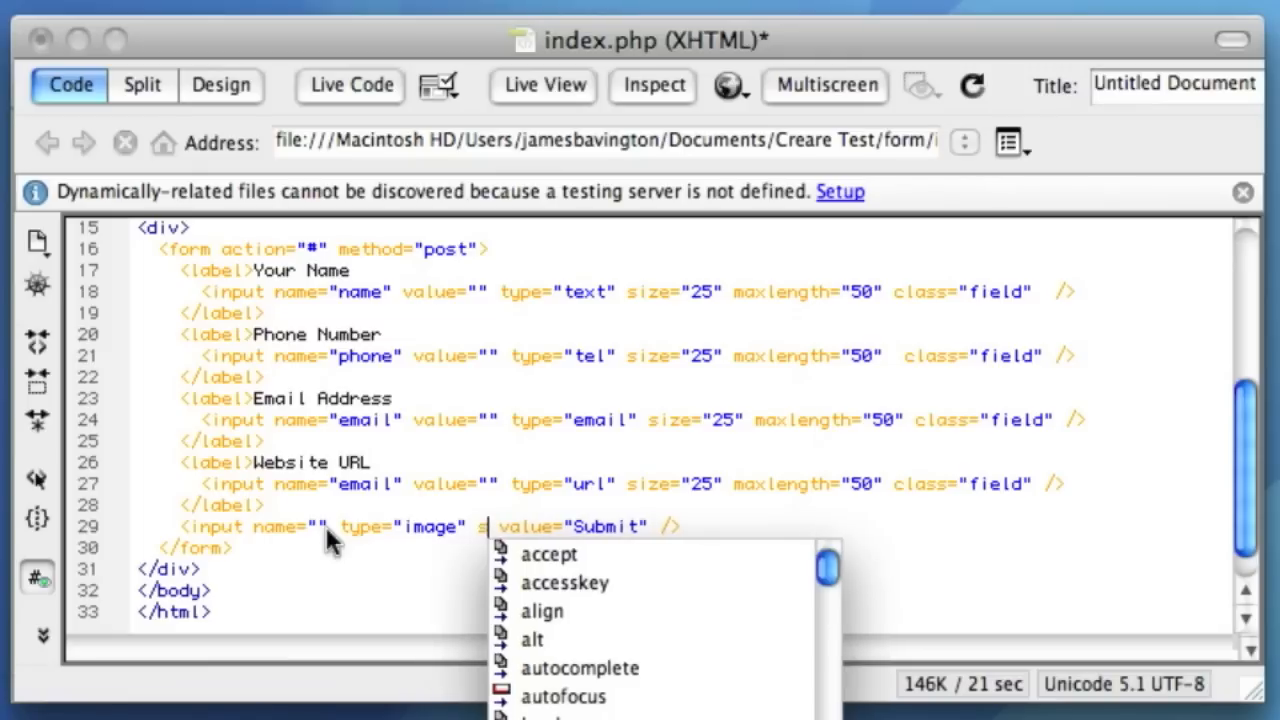
pyautogui.write('src=""')
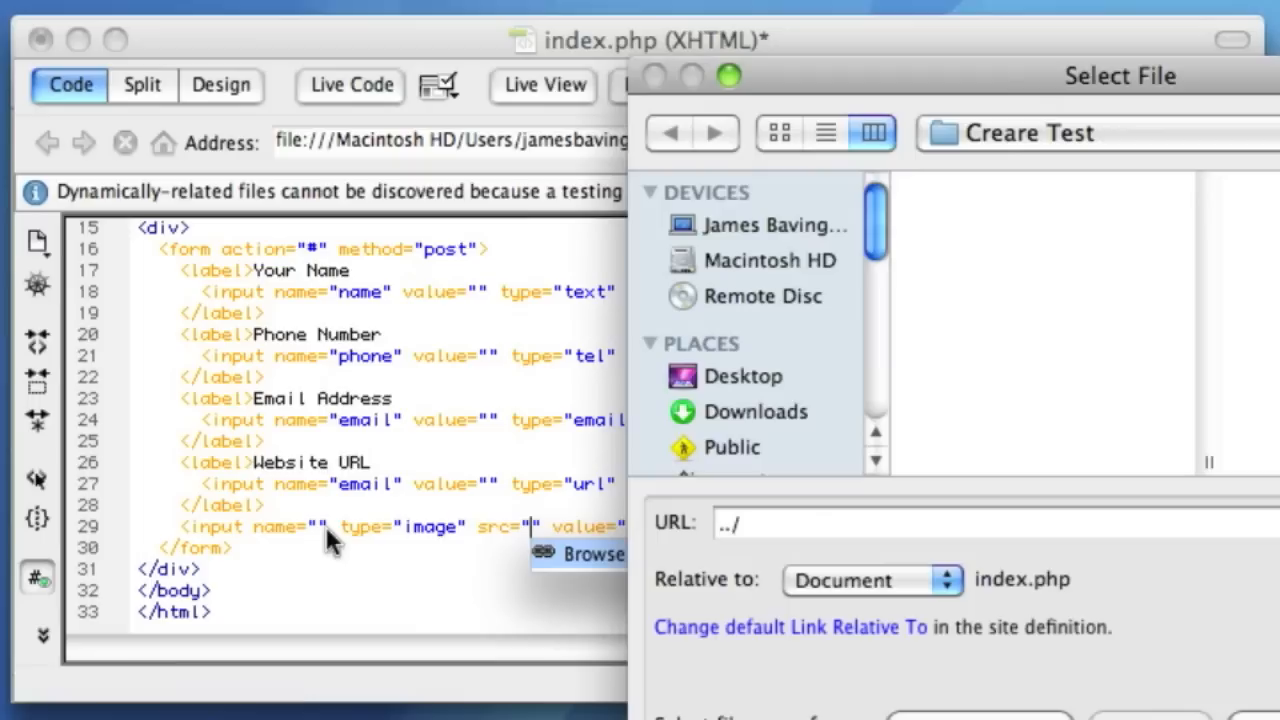
pyautogui.click(958, 186)
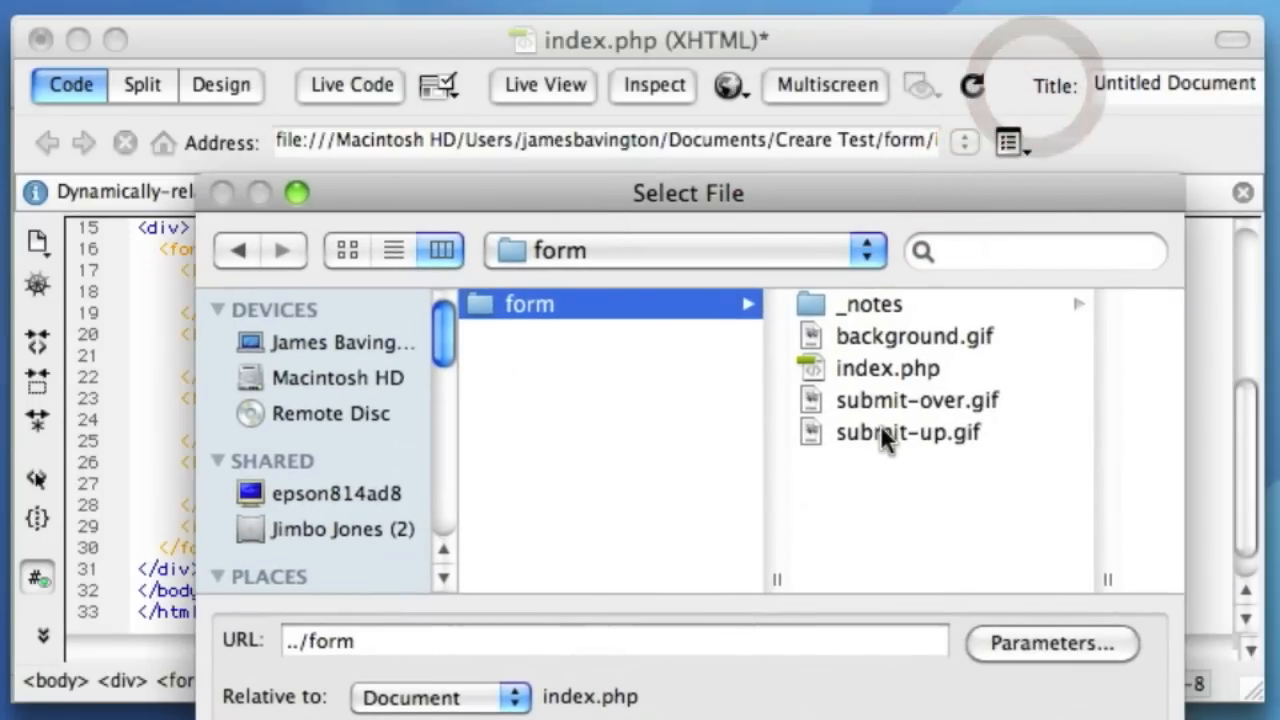
pyautogui.click(905, 432)
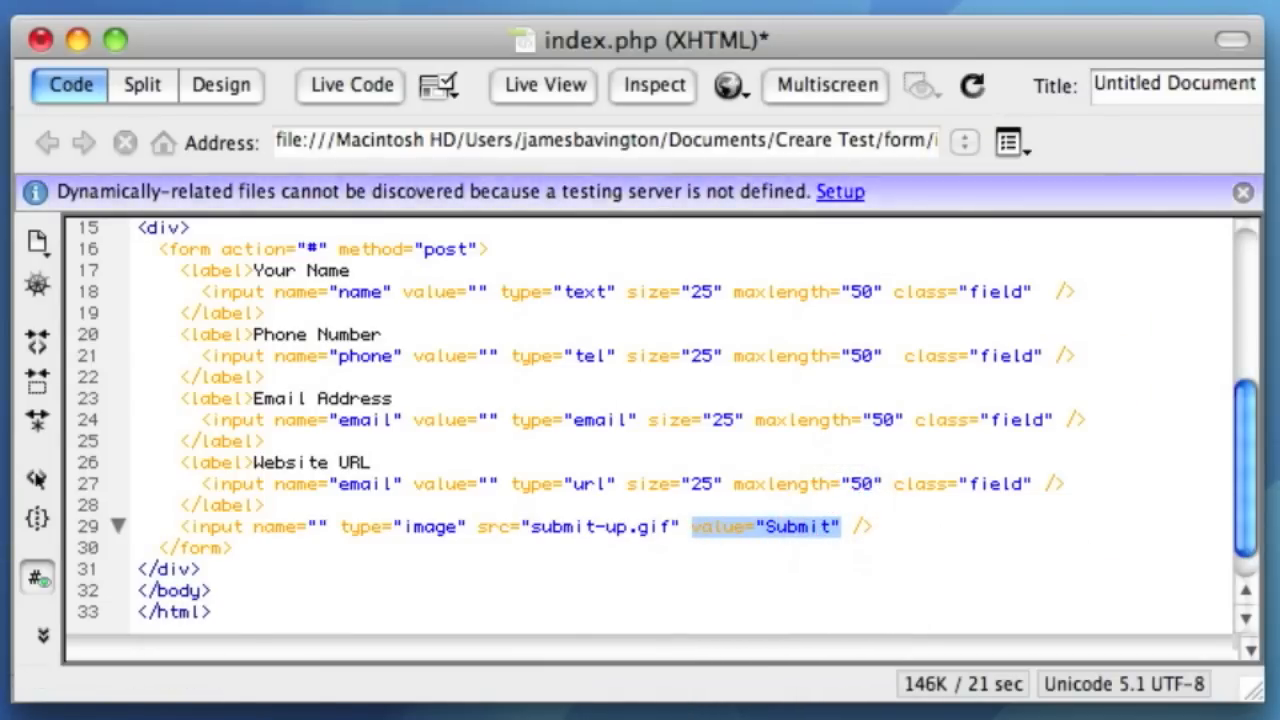
# - Delete the value="Submit" attribute from the image input
pyautogui.press('Delete')
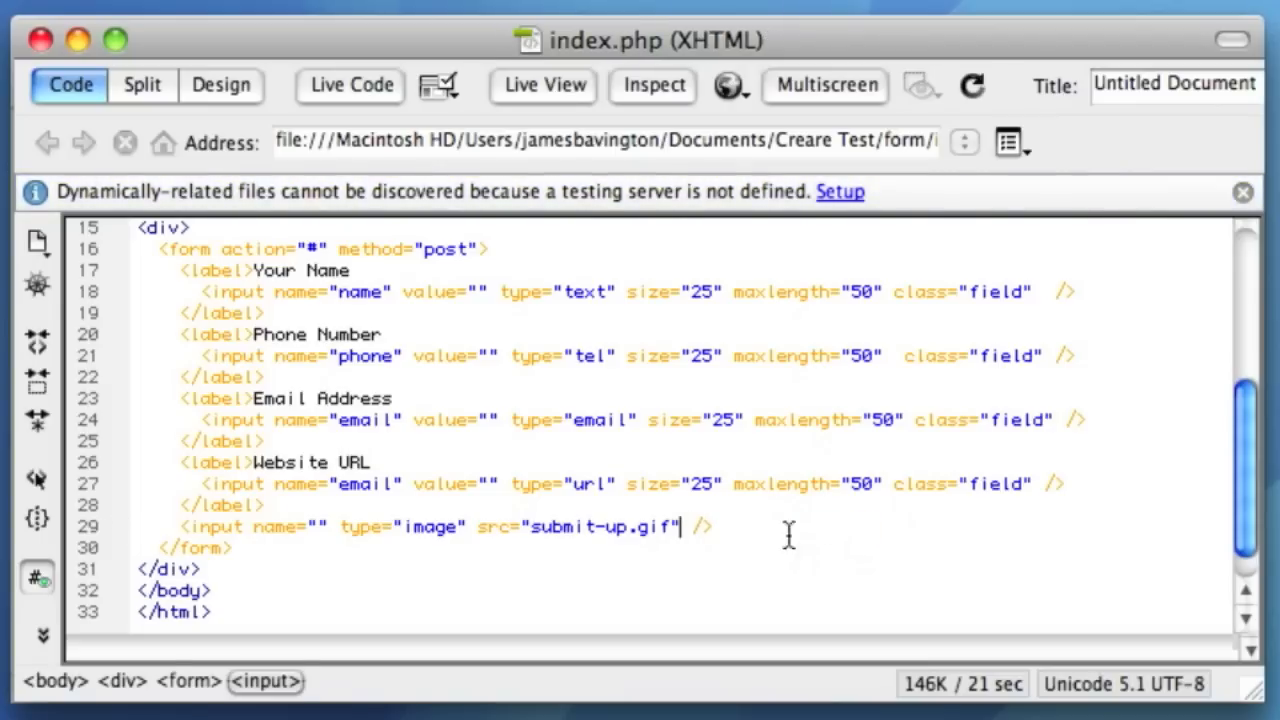
pyautogui.moveTo(728, 507)
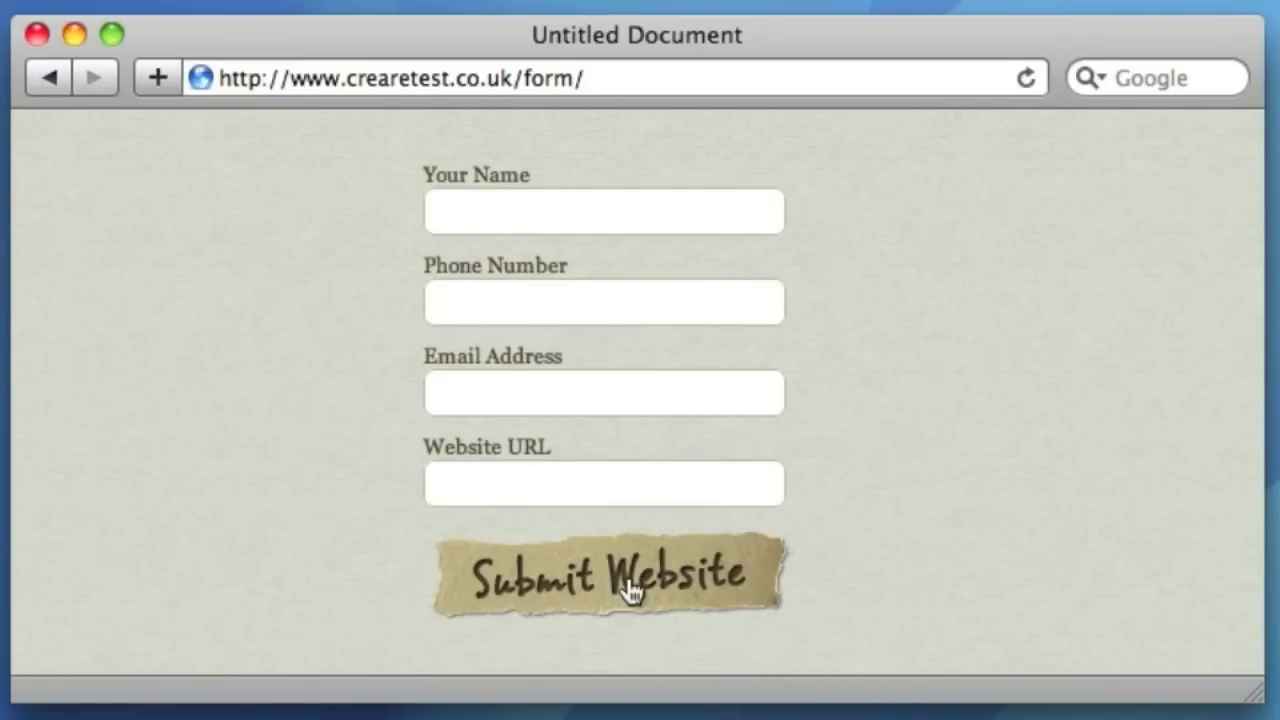
pyautogui.moveTo(590, 585)
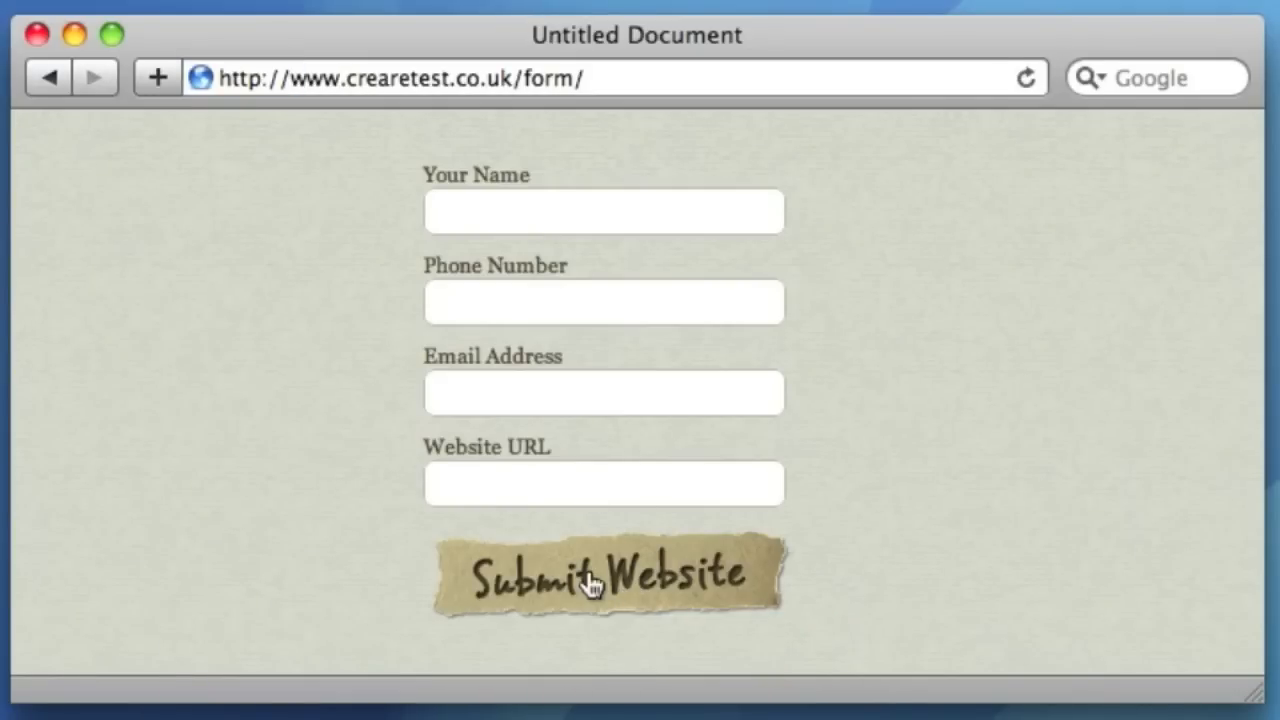
pyautogui.moveTo(685, 578)
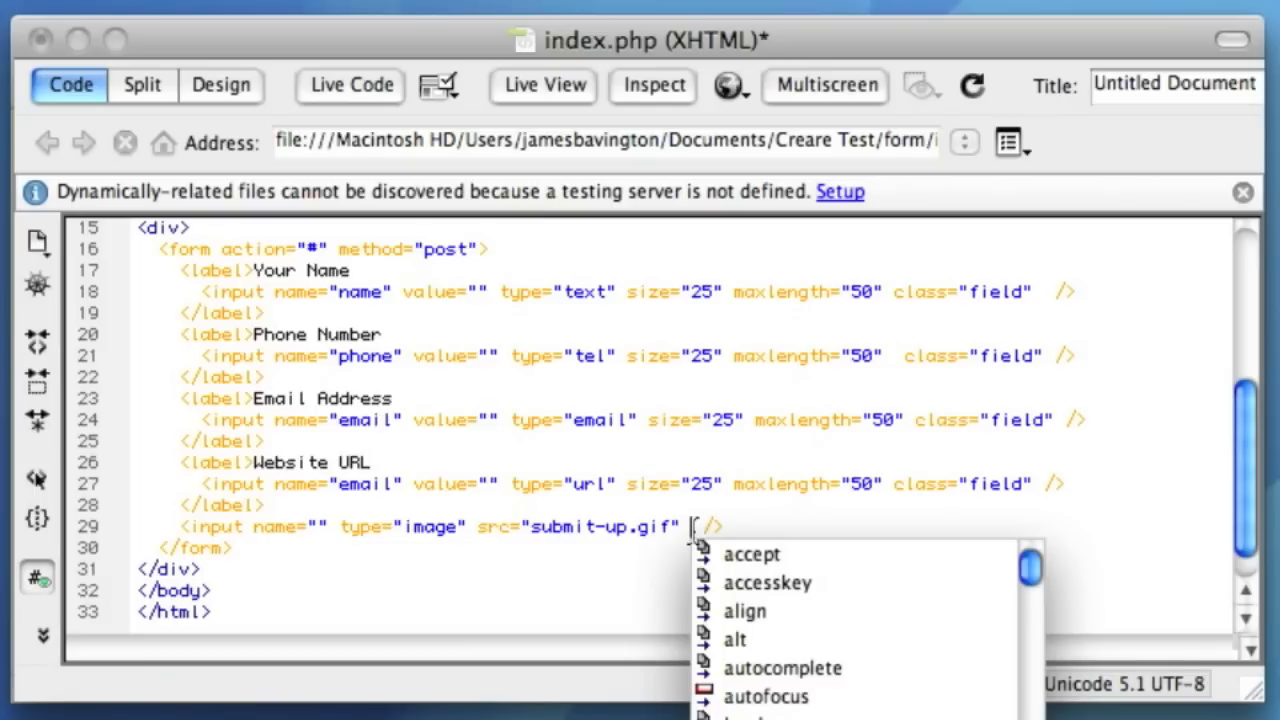
# - Add onmouseover="thi.src='submit-over.gif'" to the image input via code hints
pyautogui.write('onmouseover="')
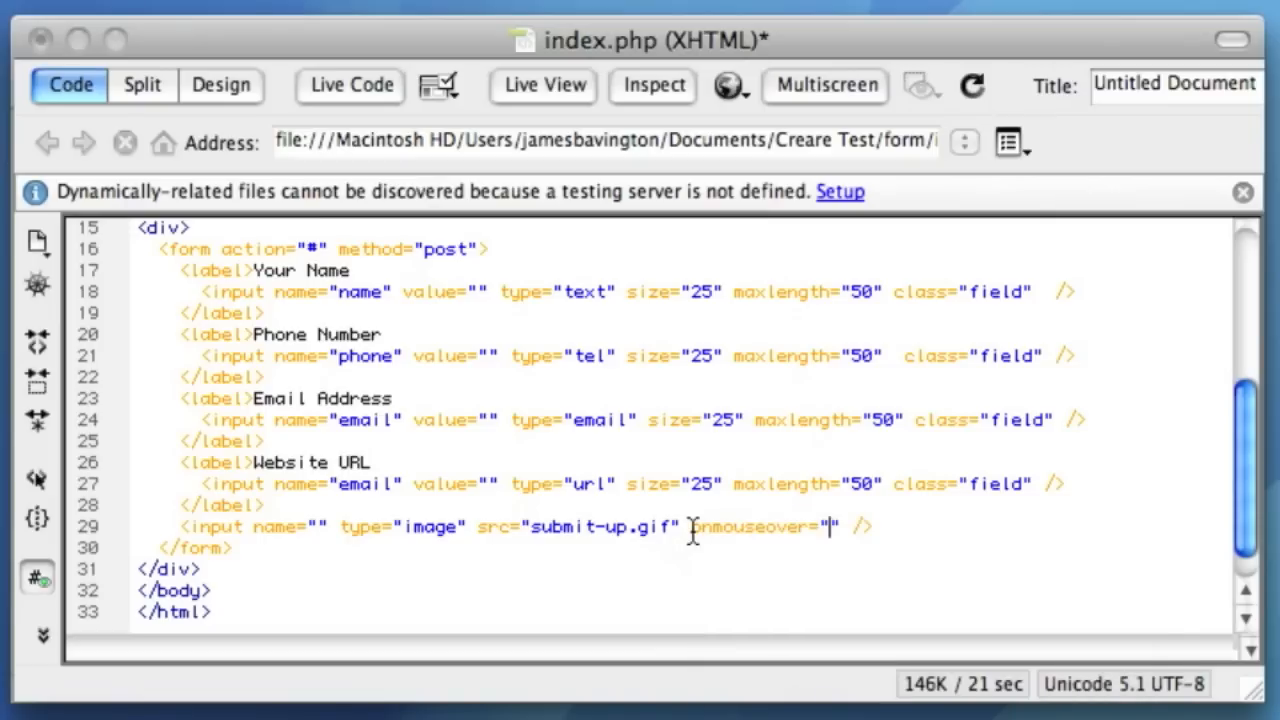
pyautogui.write('thi.src=')
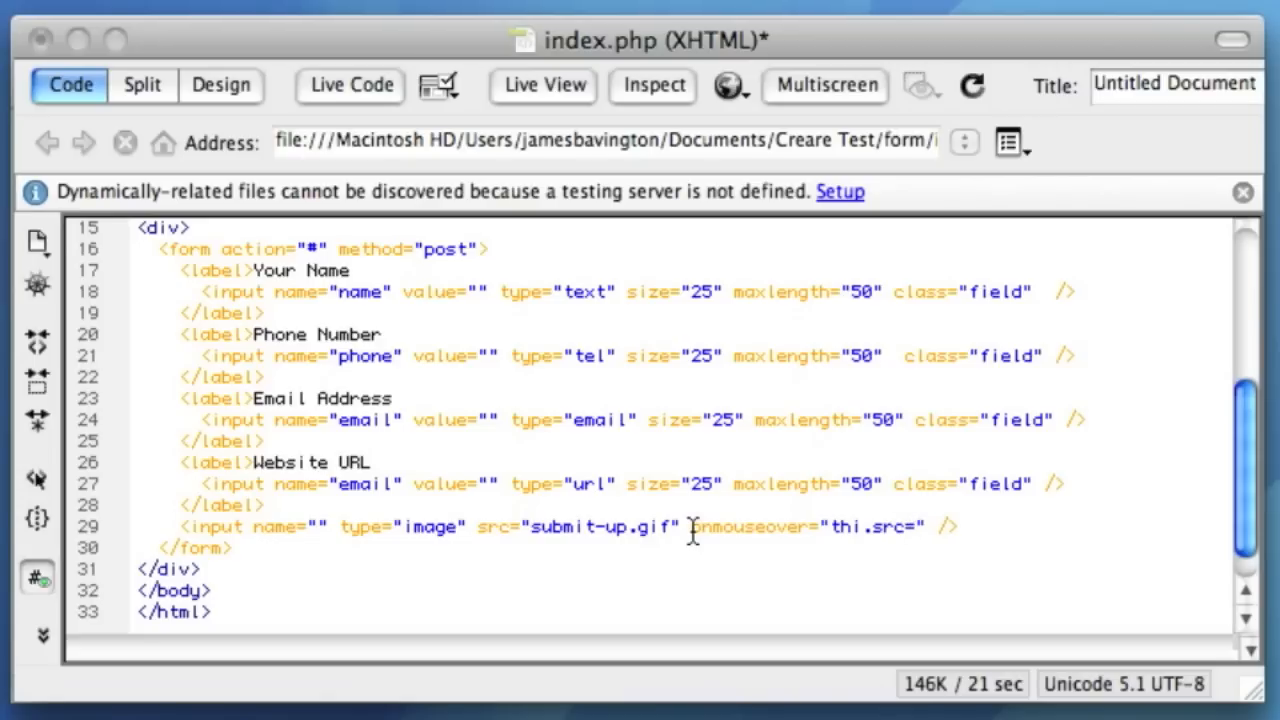
pyautogui.write('submit-over')
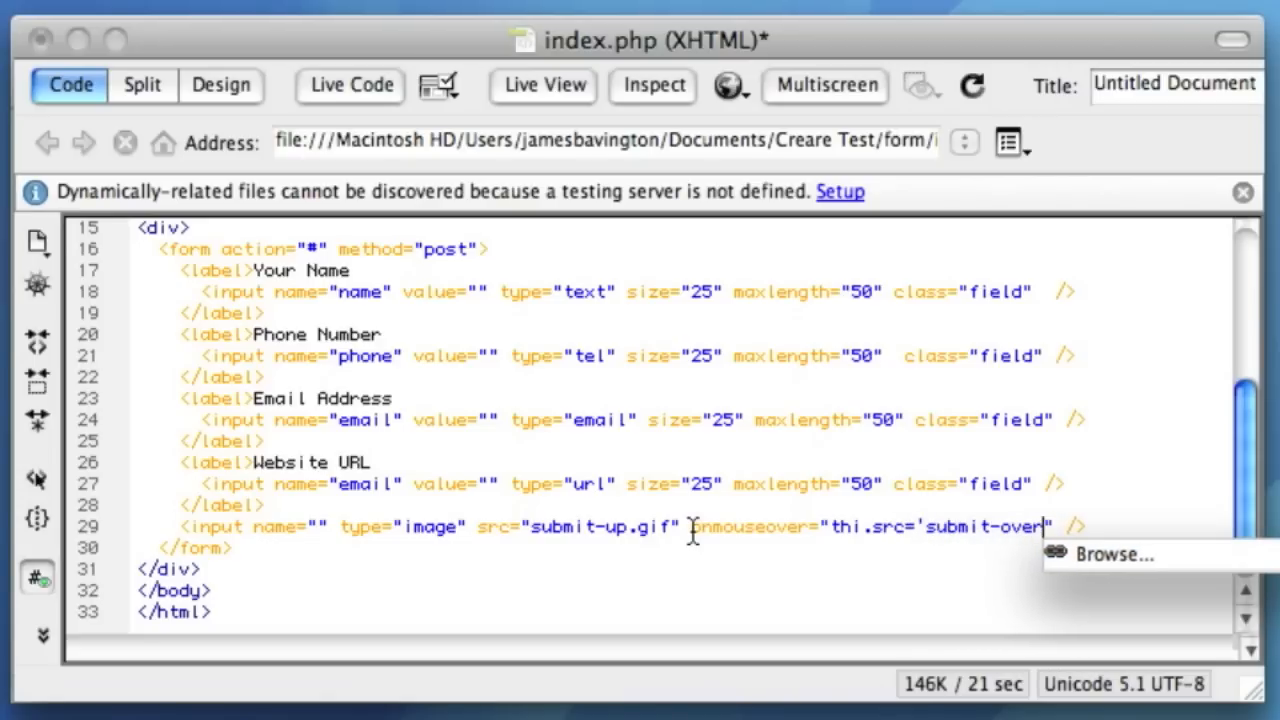
pyautogui.write('.gif\'" onmouseout=')
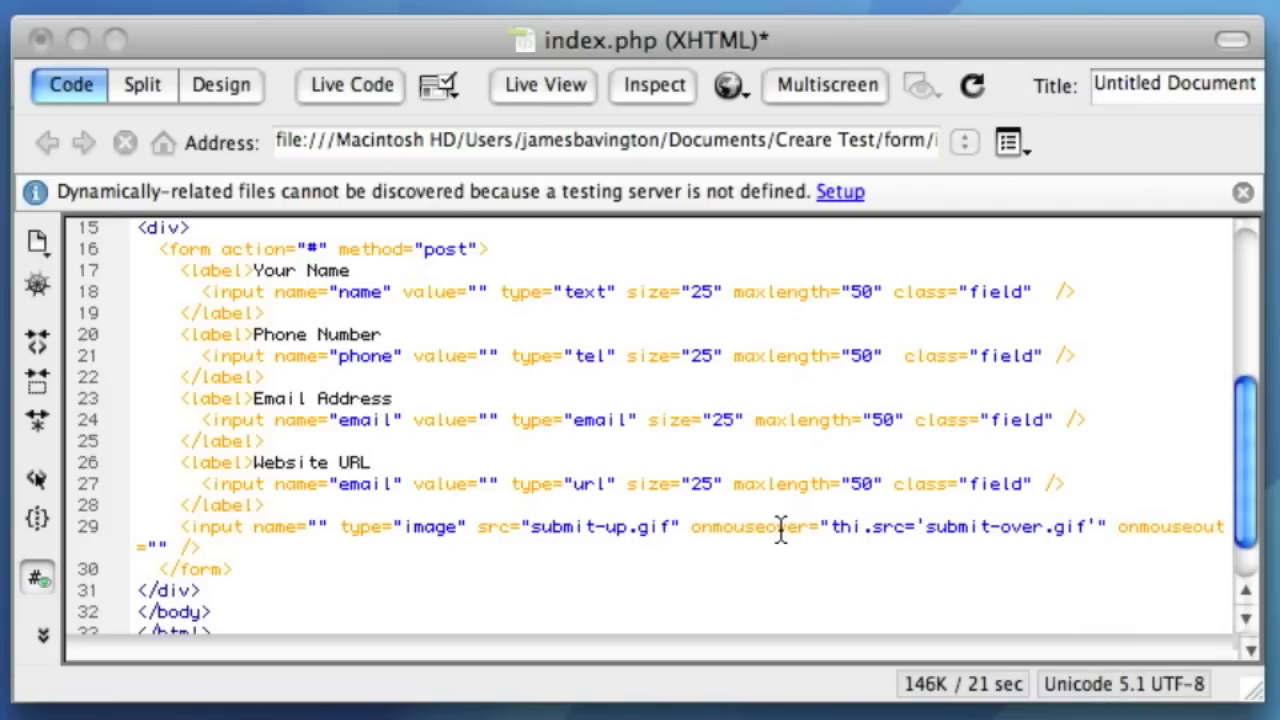
pyautogui.moveTo(860, 530)
pyautogui.write('s')
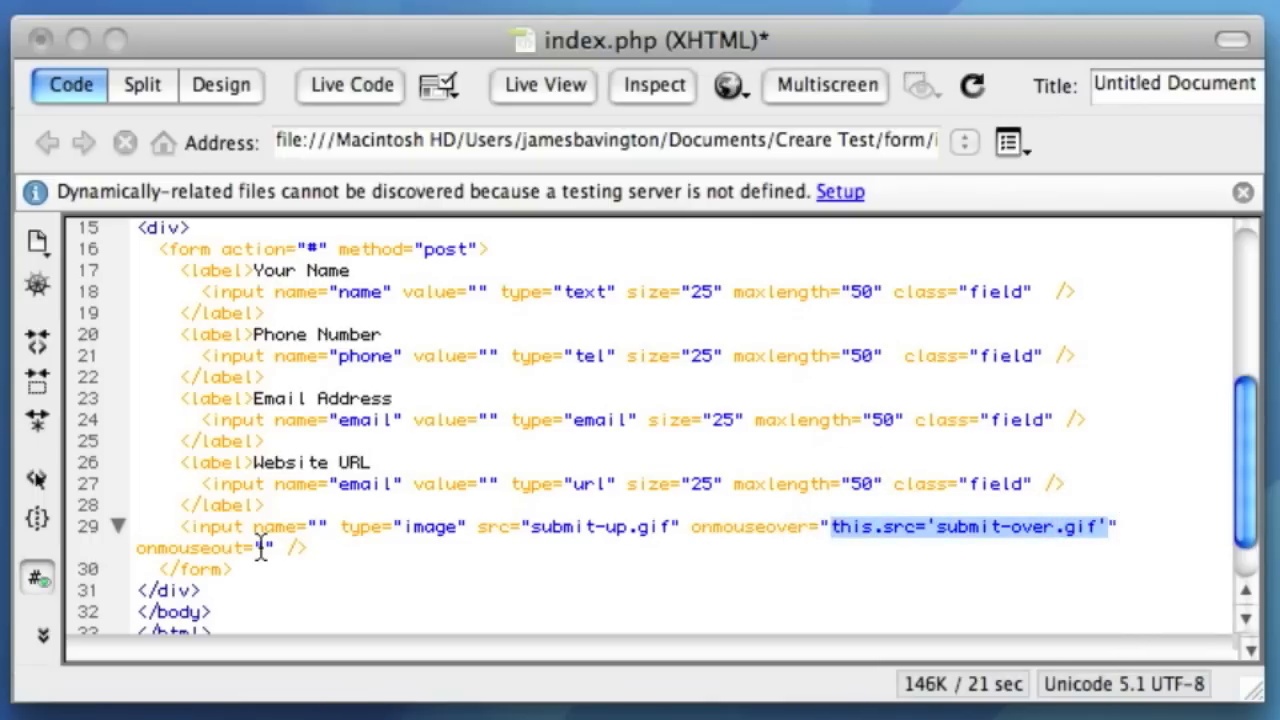
# - Enter this.src='submit-over.gif' to fix the onmouseover typo in the image input
pyautogui.write("this.src='submit-over.gif'")
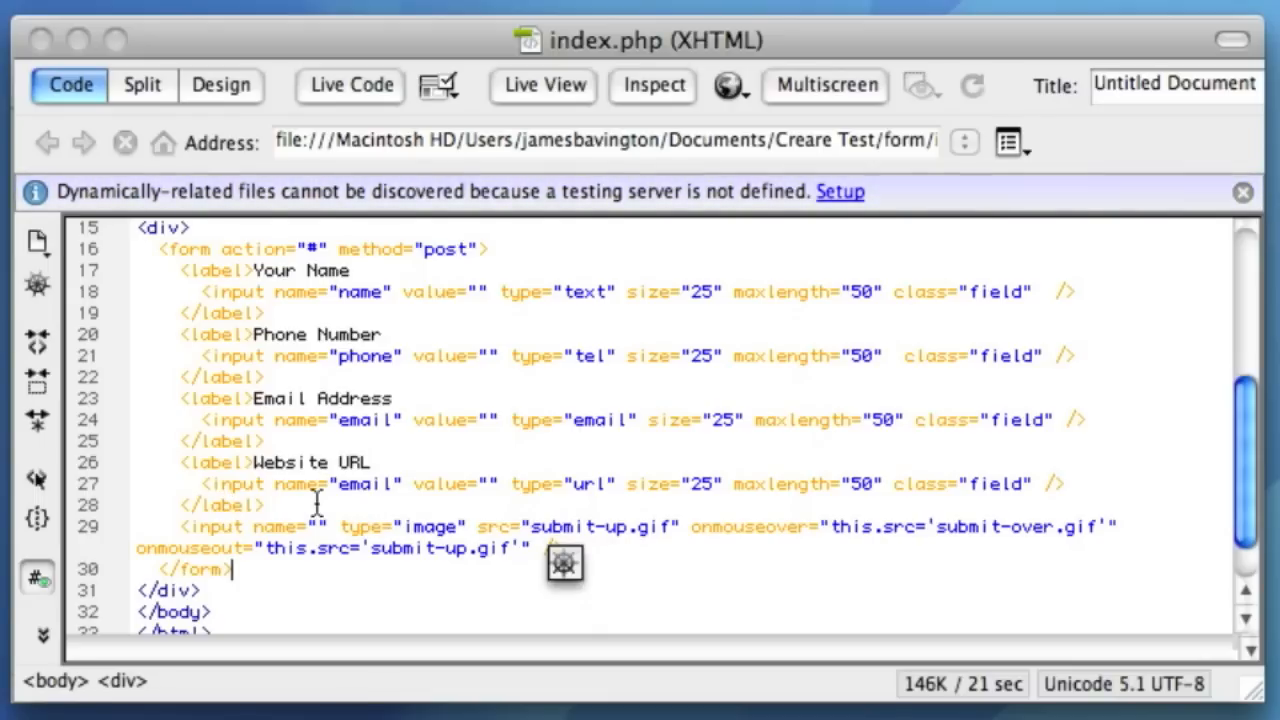
pyautogui.moveTo(422, 528)
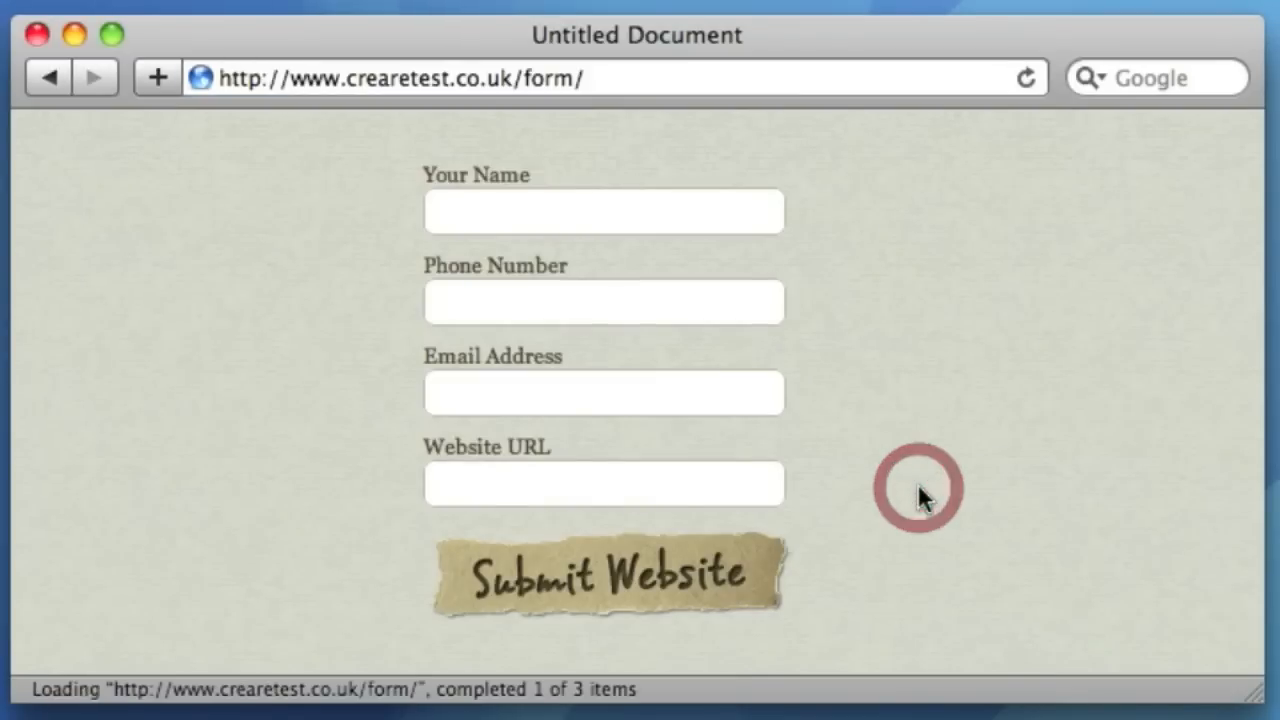
pyautogui.moveTo(825, 537)
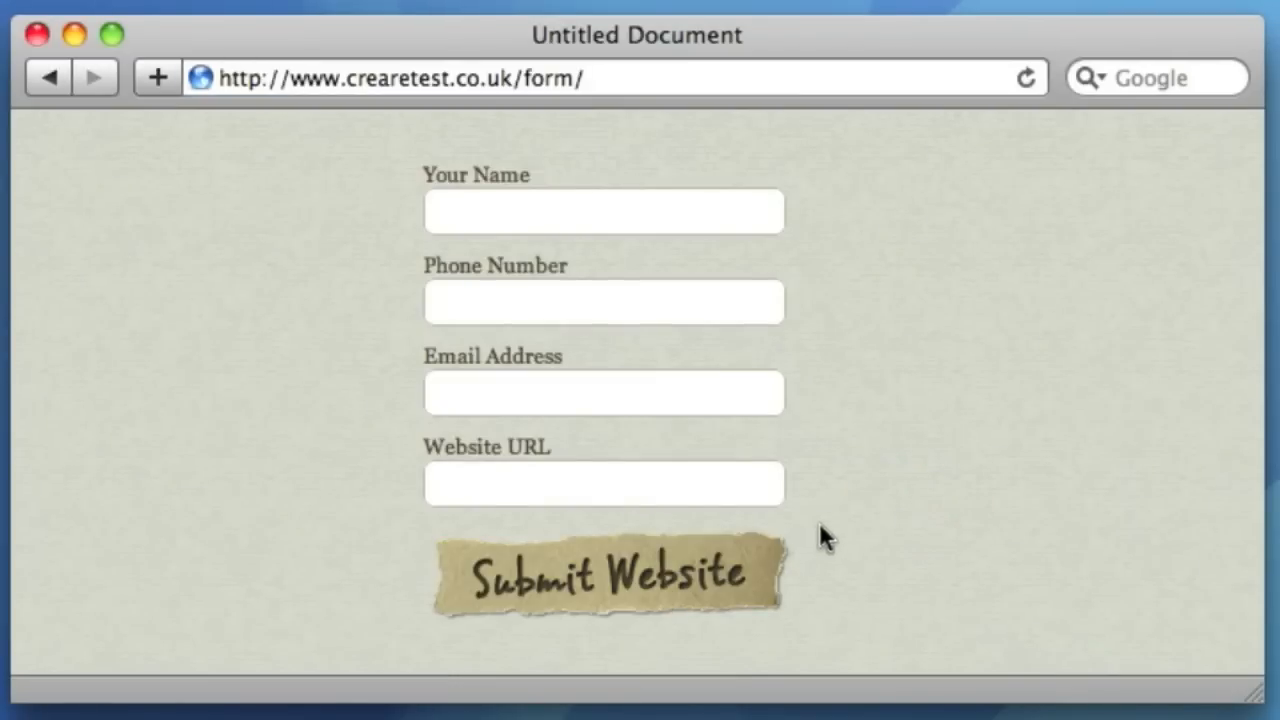
pyautogui.moveTo(680, 610)
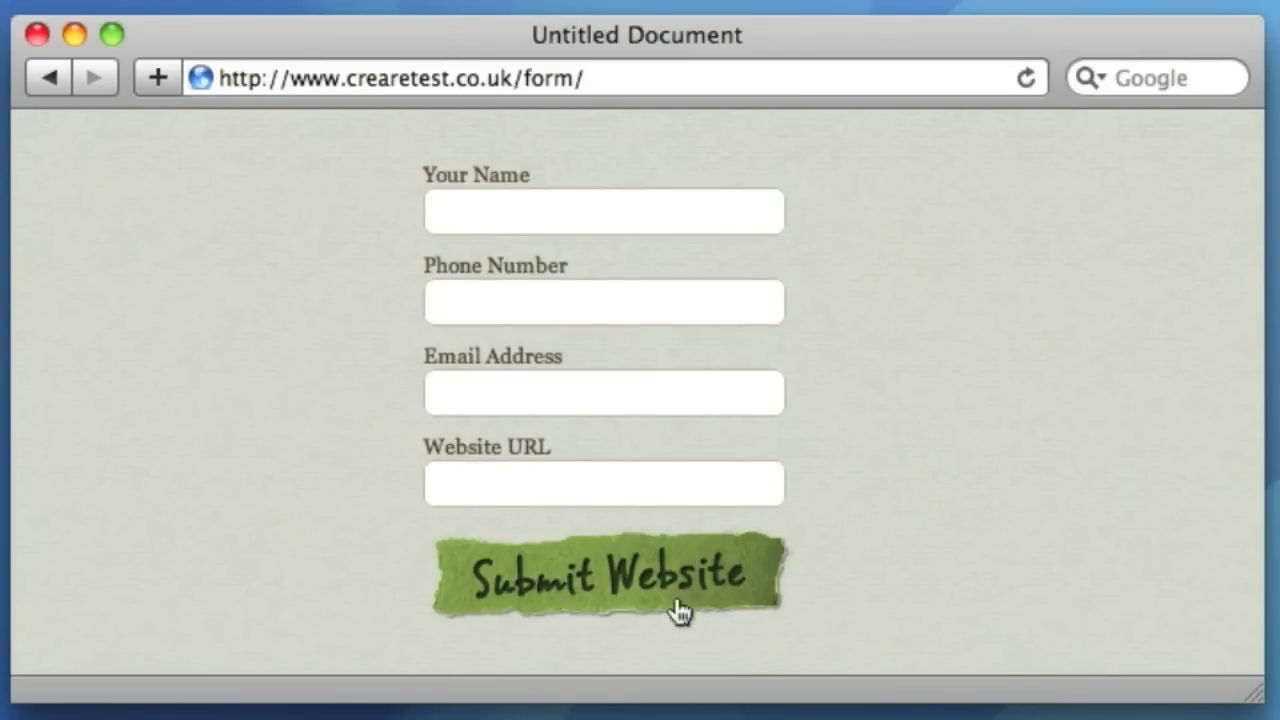
pyautogui.moveTo(670, 595)
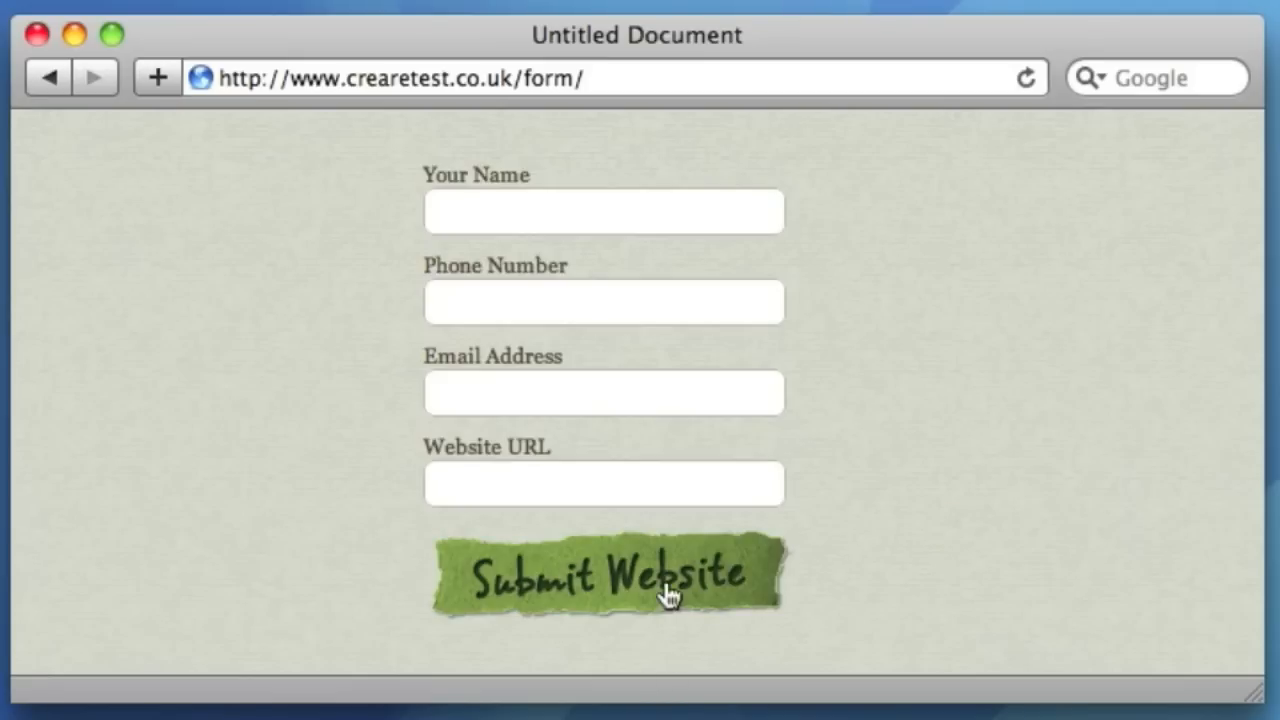
pyautogui.moveTo(951, 528)
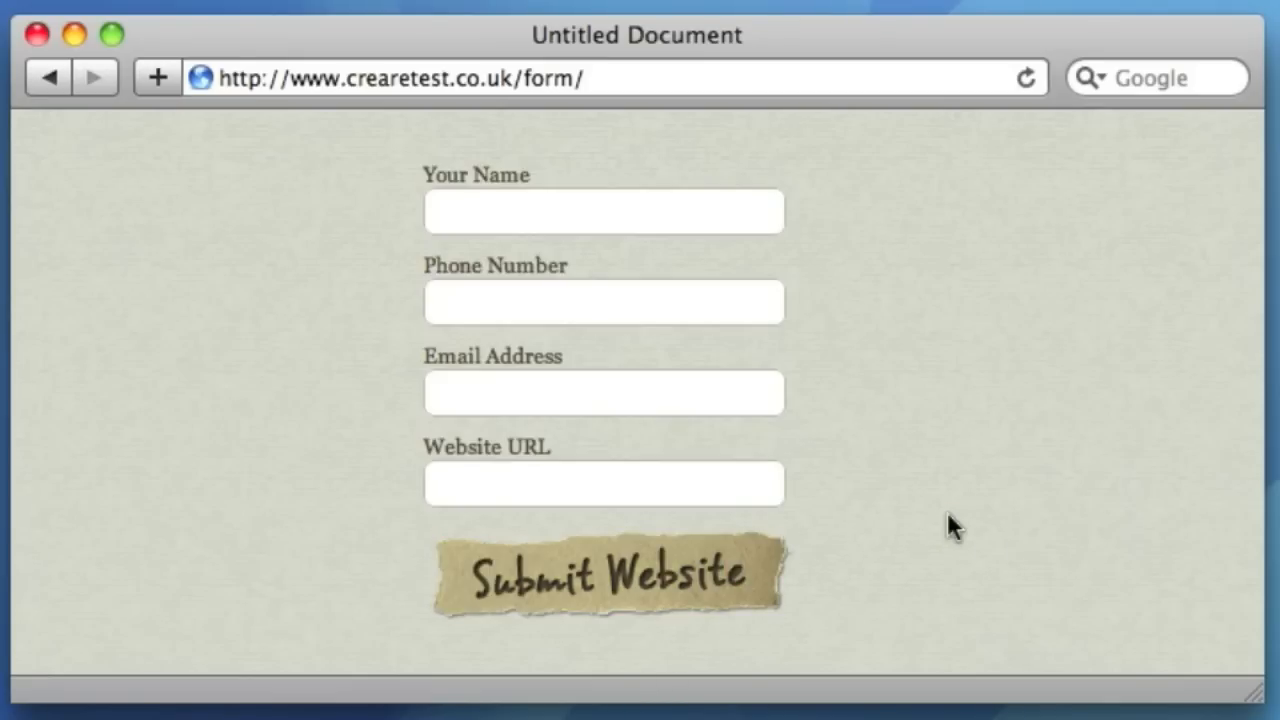